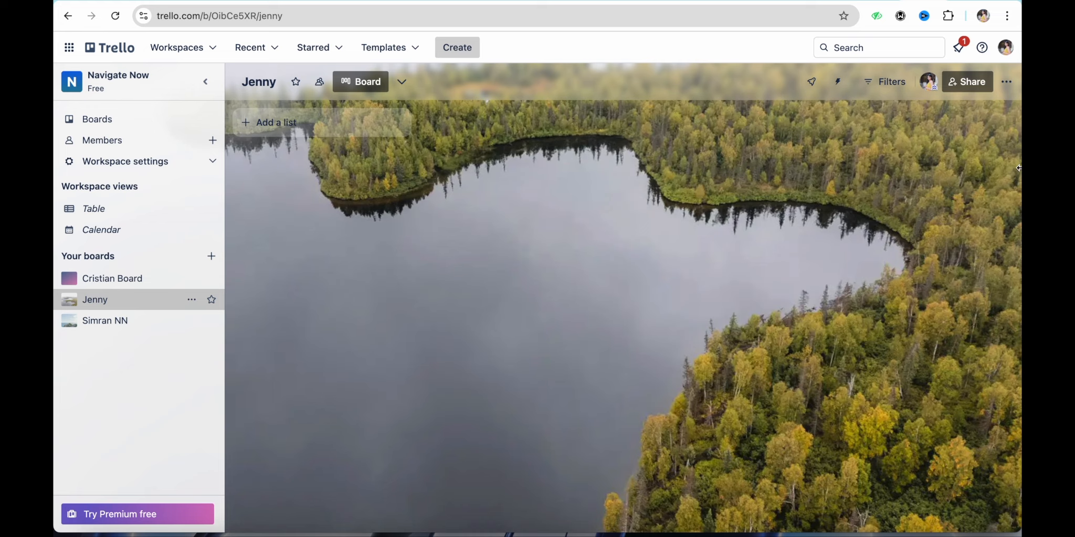
pyautogui.moveTo(134, 283)
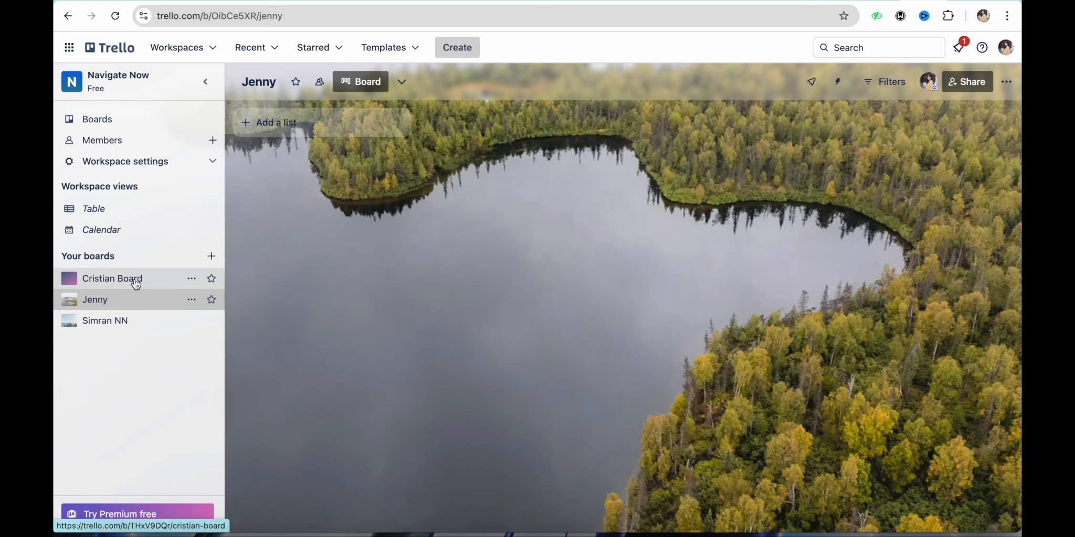
# Open the Cristian Board from Your boards in the sidebar.
pyautogui.click(112, 279)
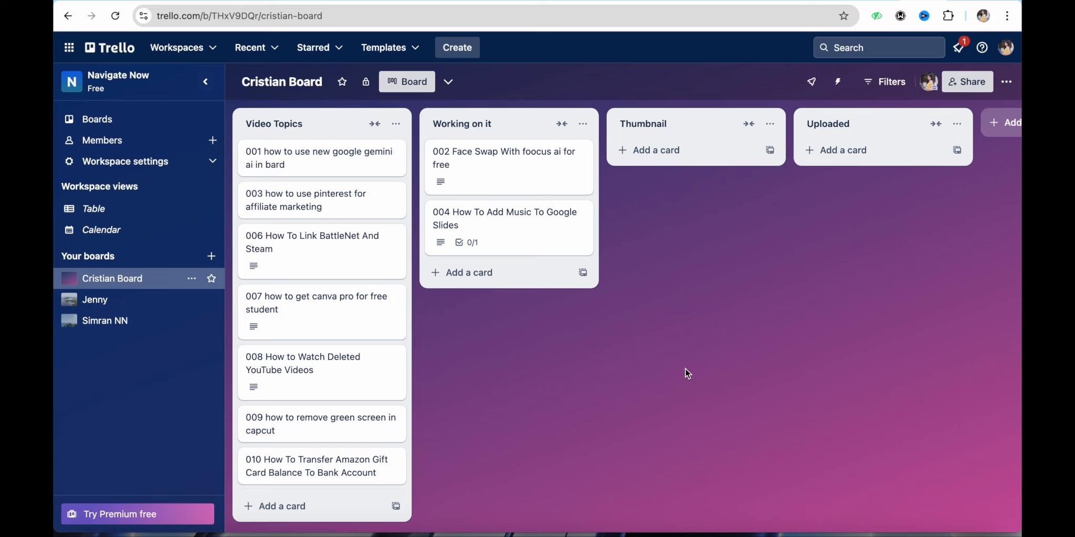
# Add a checklist containing the item 'food' to the 002 Face Swap card.
pyautogui.click(503, 157)
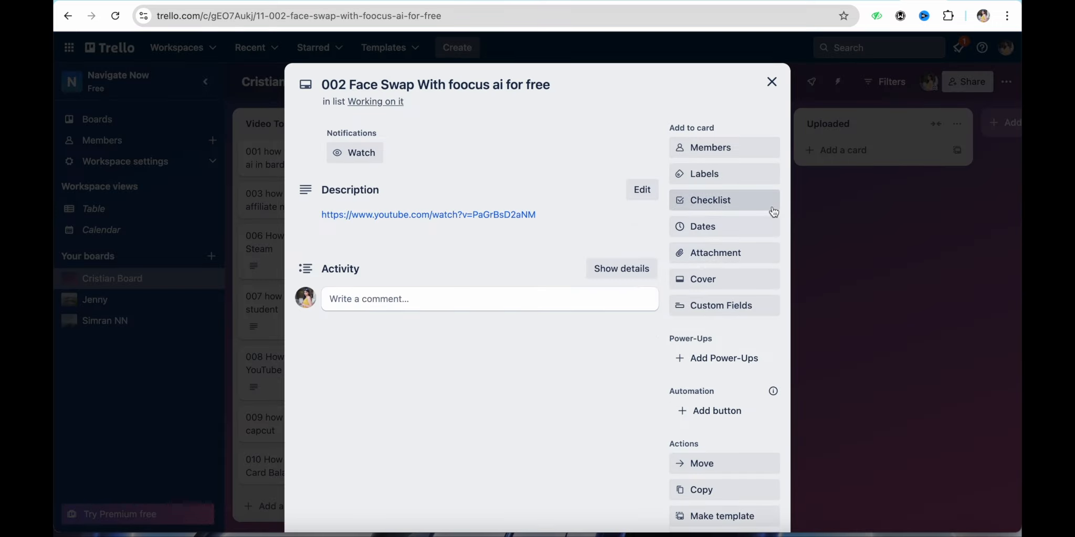
pyautogui.click(724, 200)
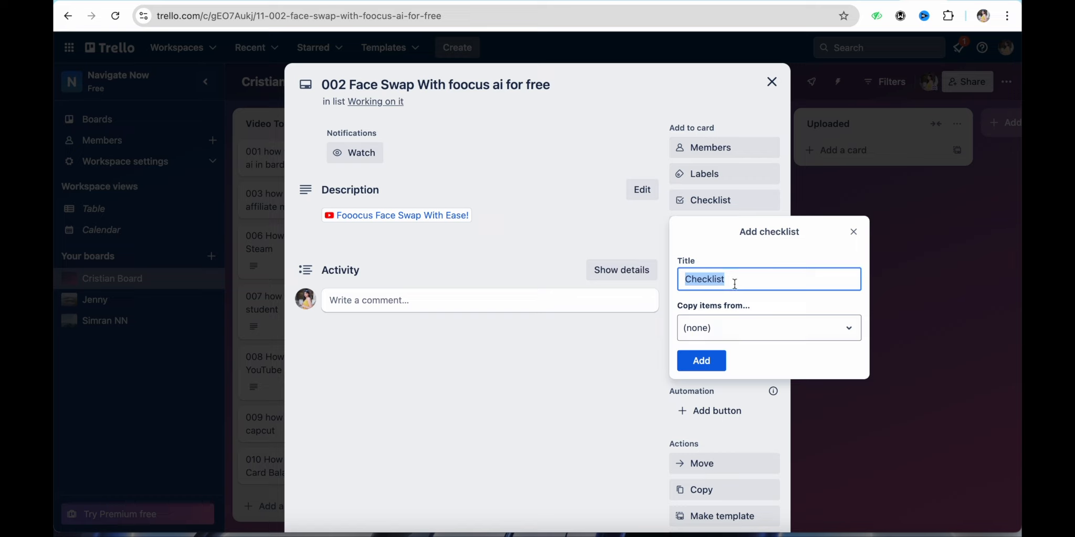
pyautogui.click(701, 361)
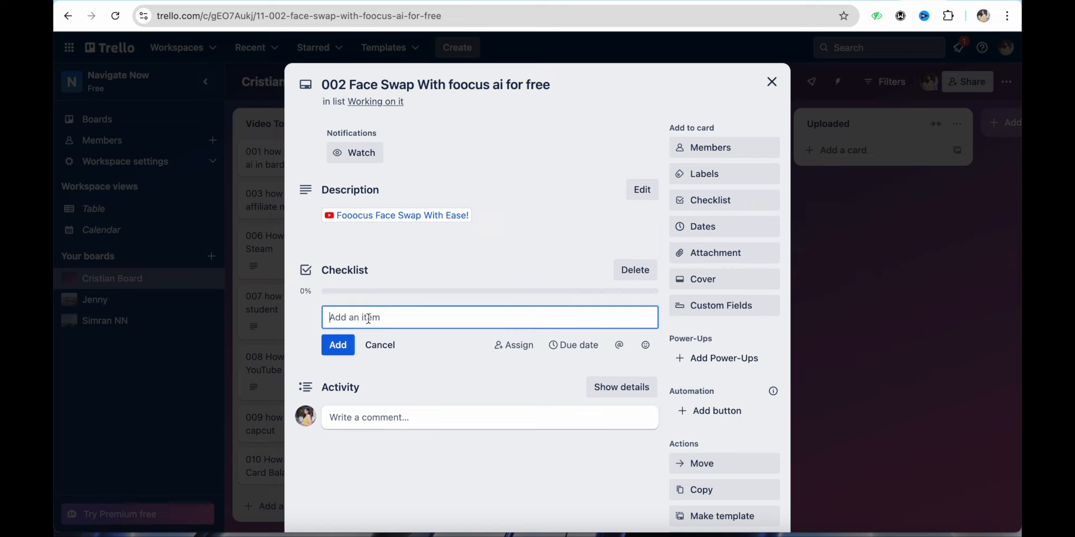
pyautogui.write('food')
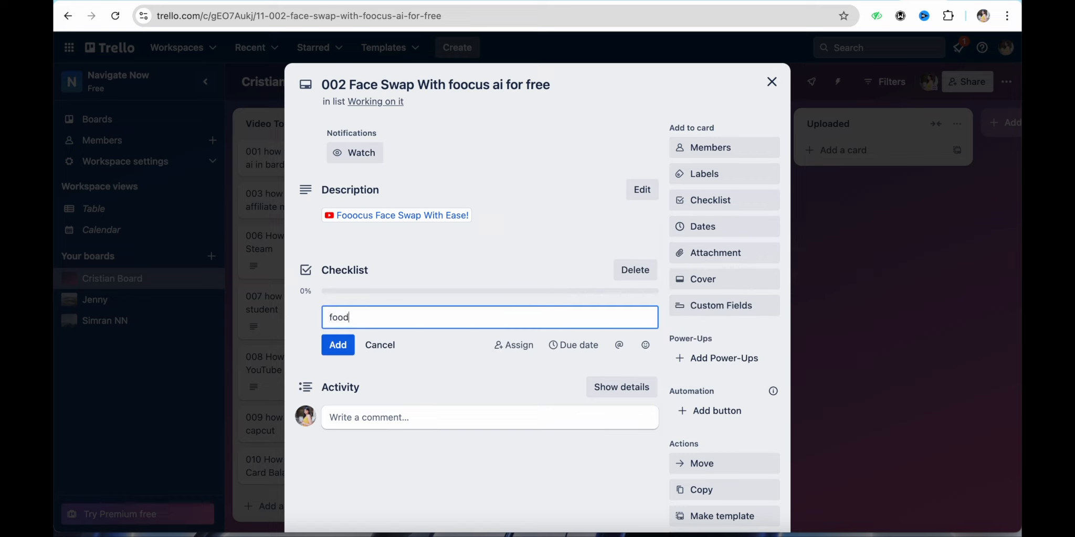
pyautogui.click(337, 345)
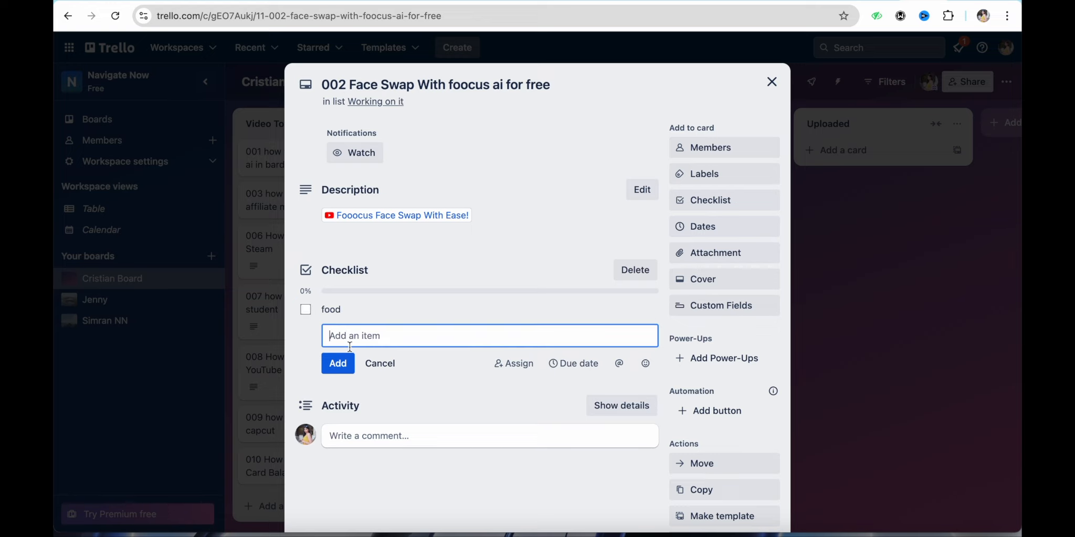
pyautogui.click(772, 81)
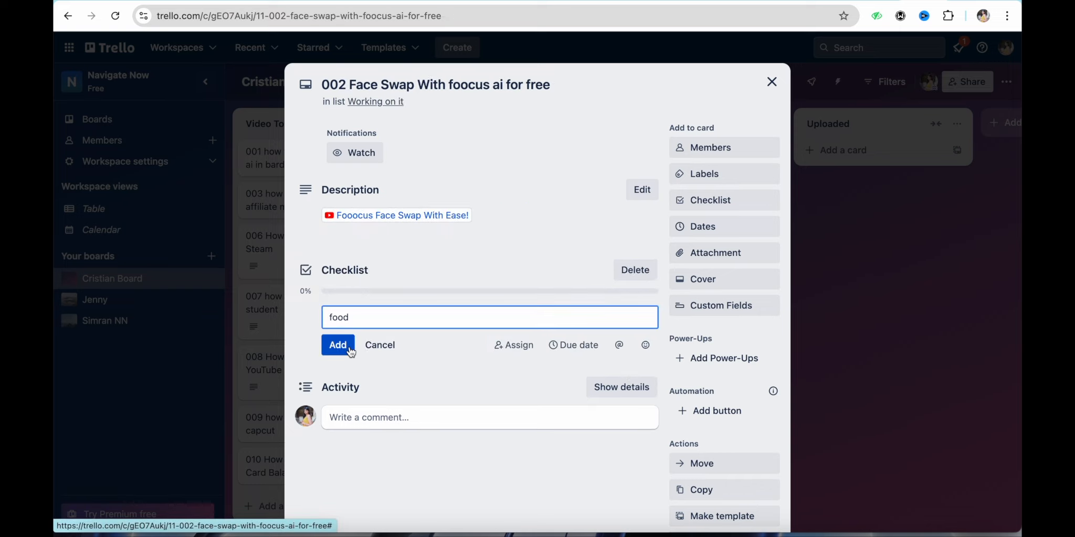
pyautogui.click(338, 345)
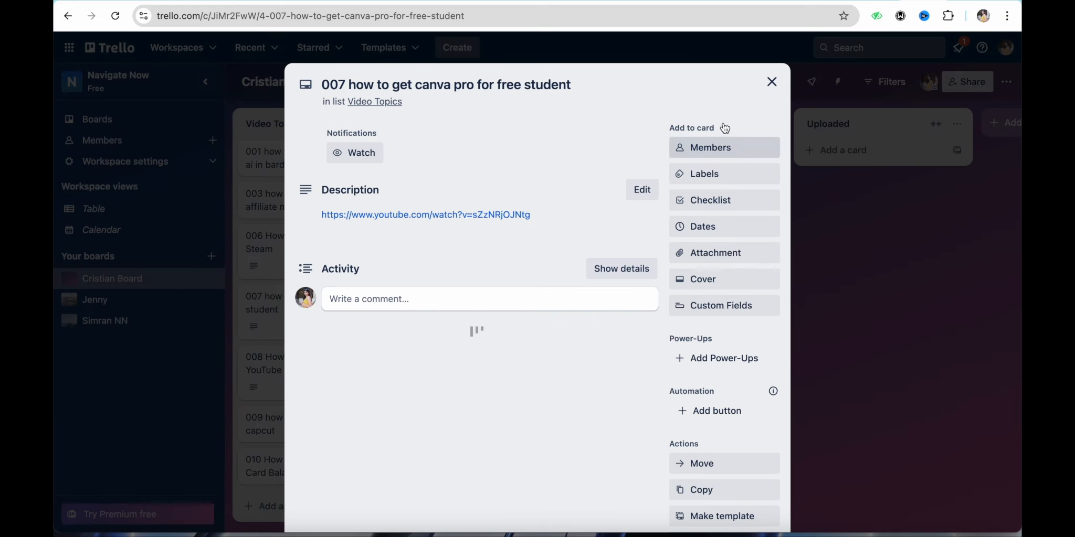
# Close the card details to return to the Cristian Board.
pyautogui.click(772, 82)
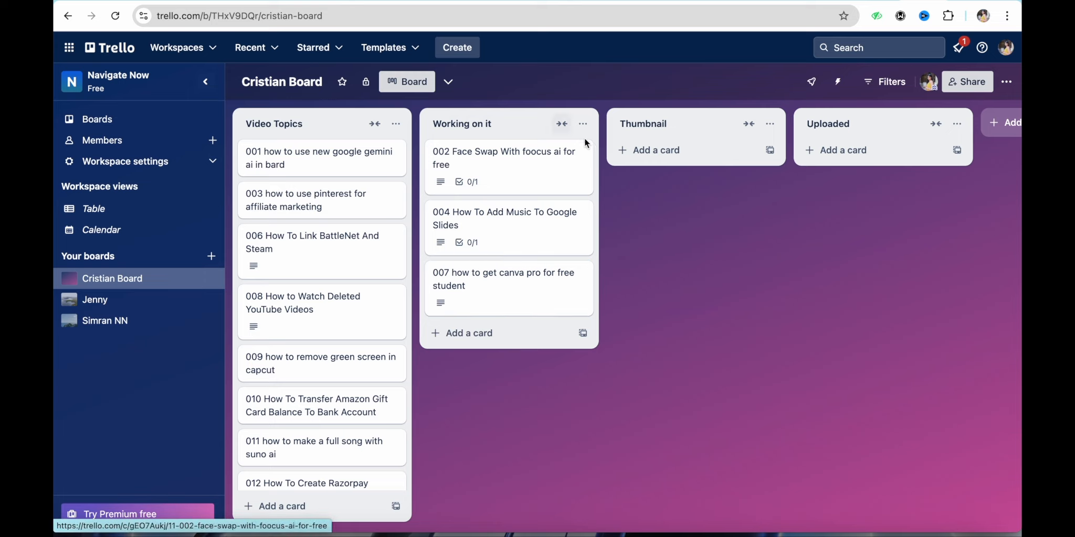
pyautogui.moveTo(647, 518)
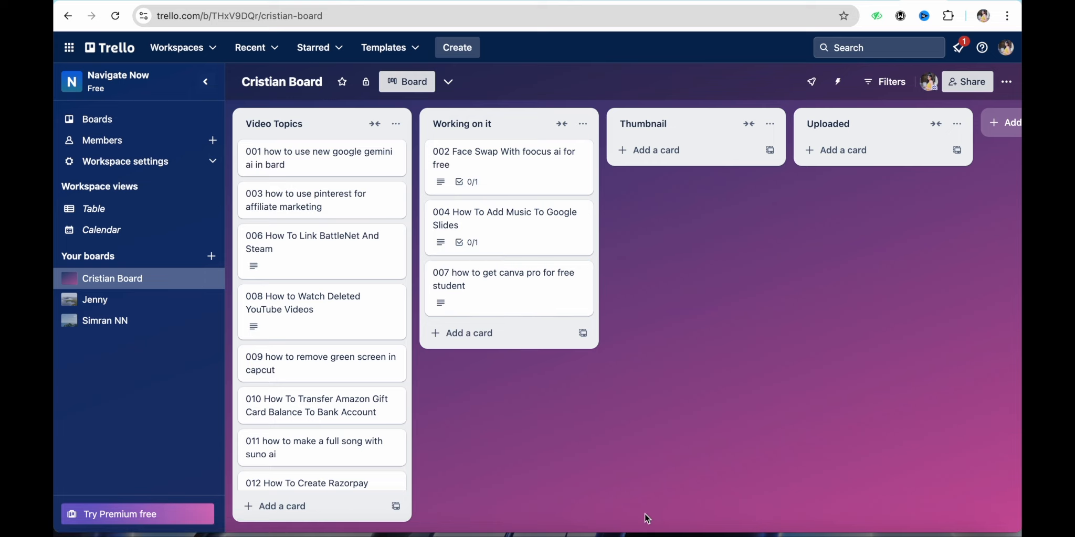
pyautogui.moveTo(881, 323)
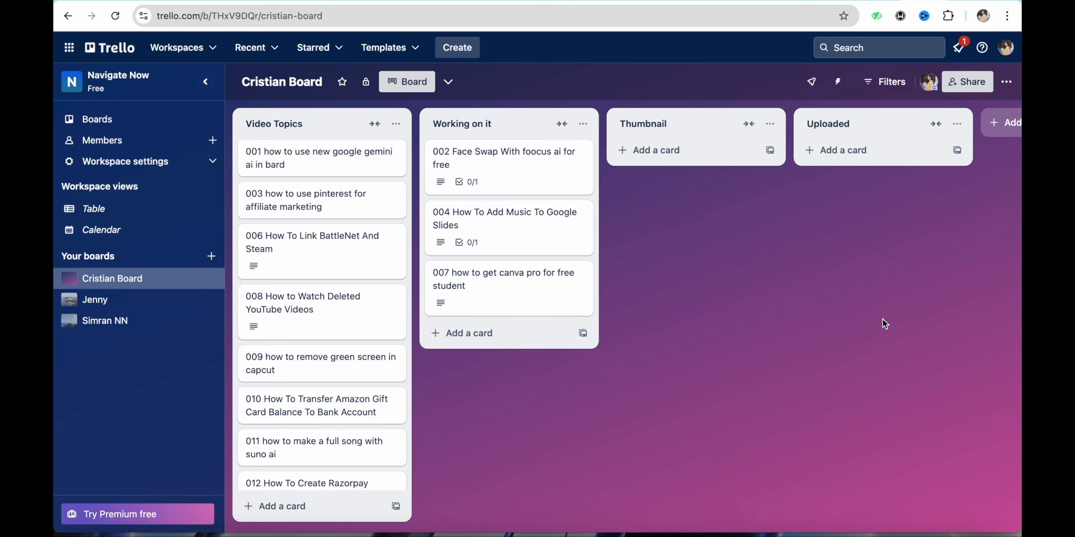
pyautogui.moveTo(881, 82)
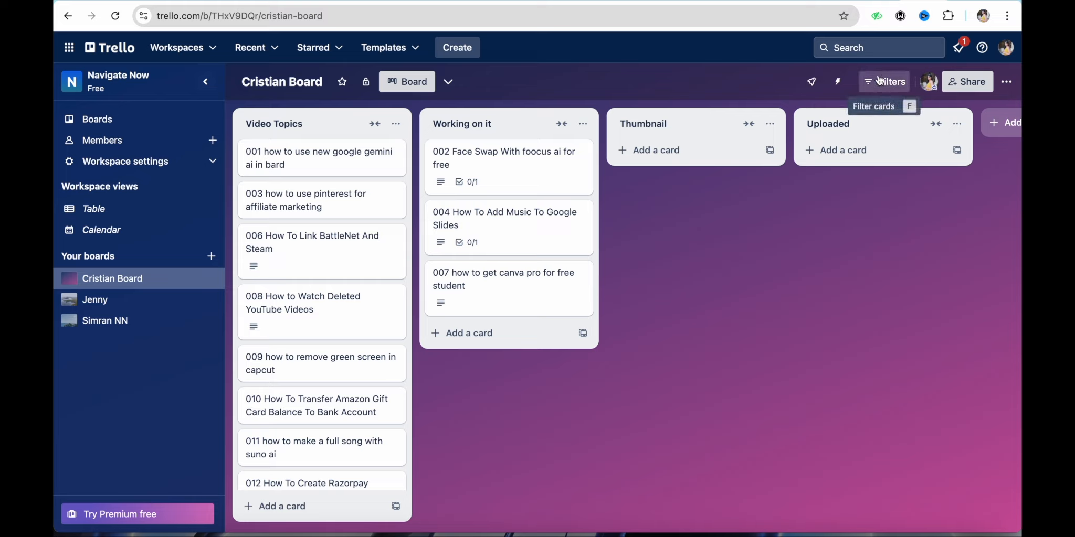
pyautogui.moveTo(837, 82)
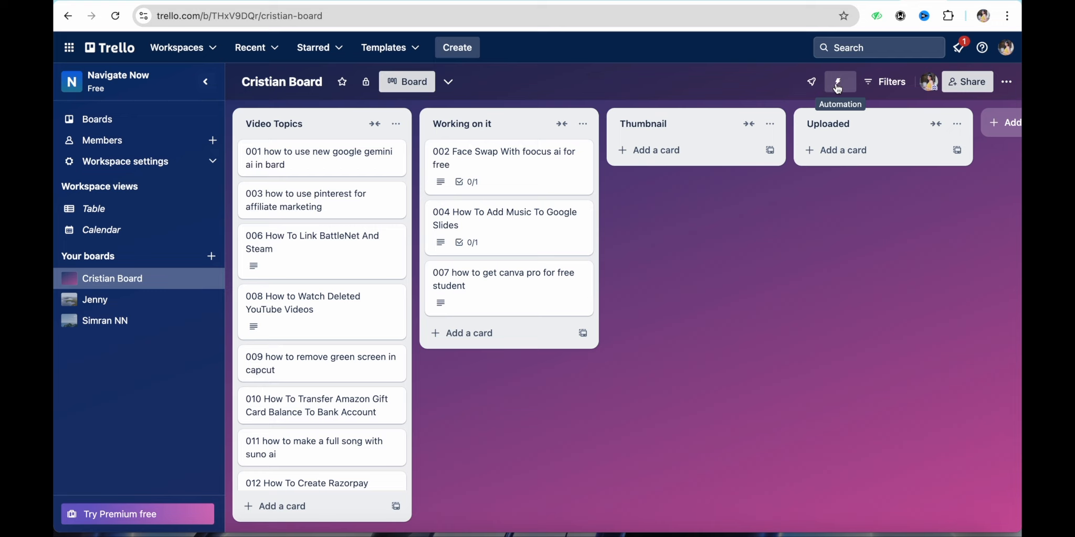
# Go to the board's Automation Rules page showing the example rules.
pyautogui.click(839, 82)
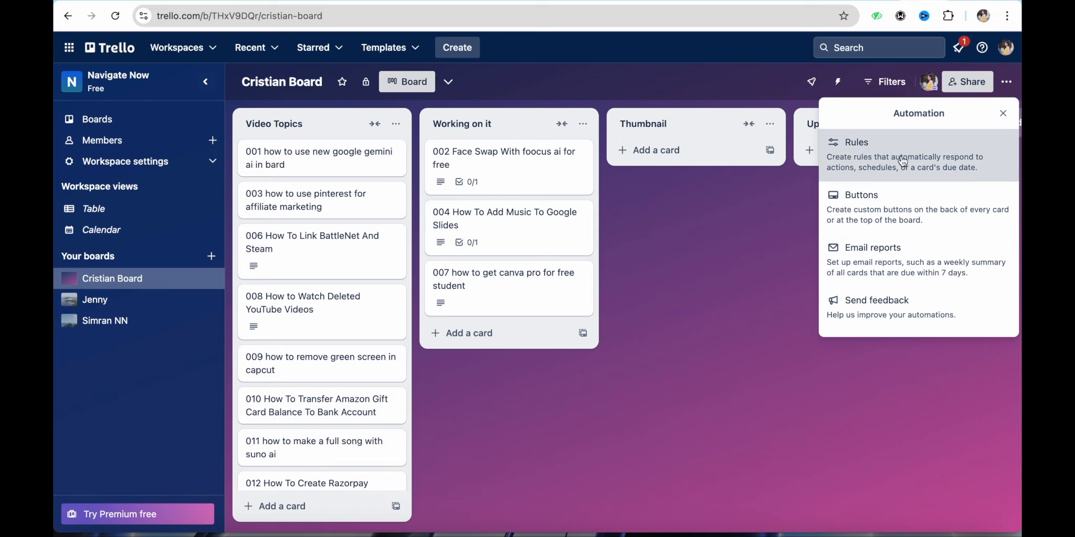
pyautogui.click(856, 142)
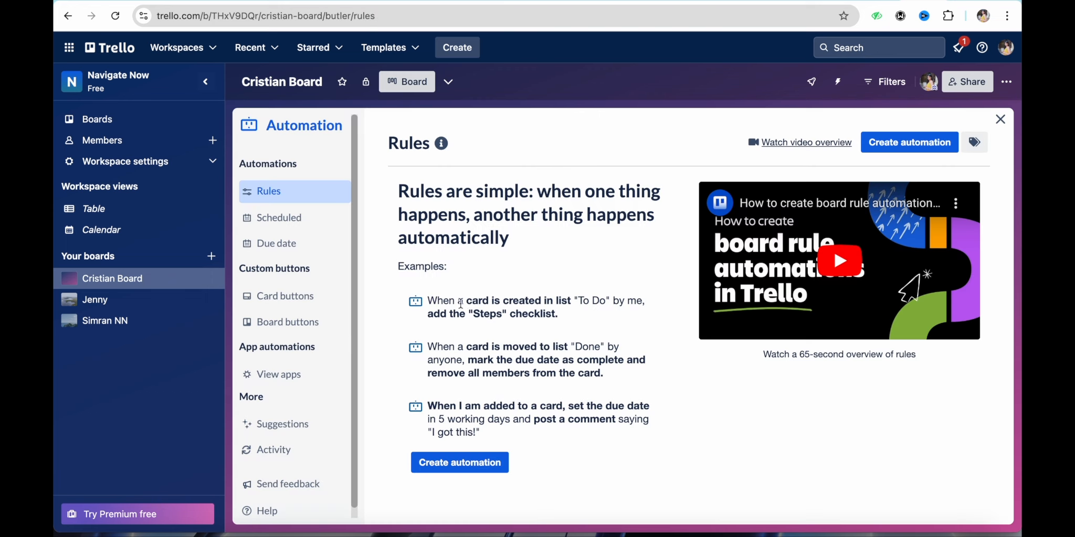
pyautogui.moveTo(466, 301); pyautogui.dragTo(572, 301)
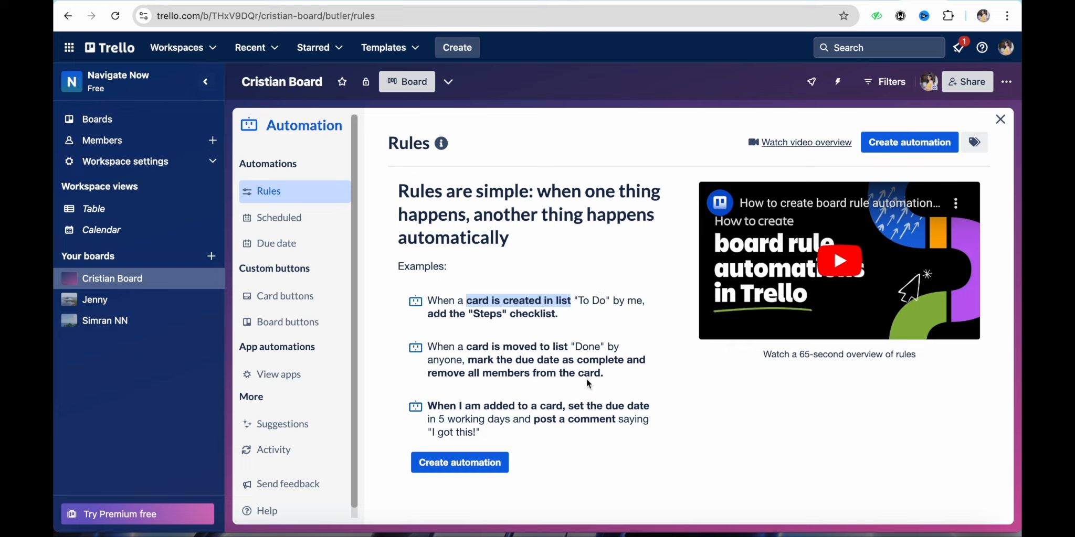
pyautogui.moveTo(581, 257)
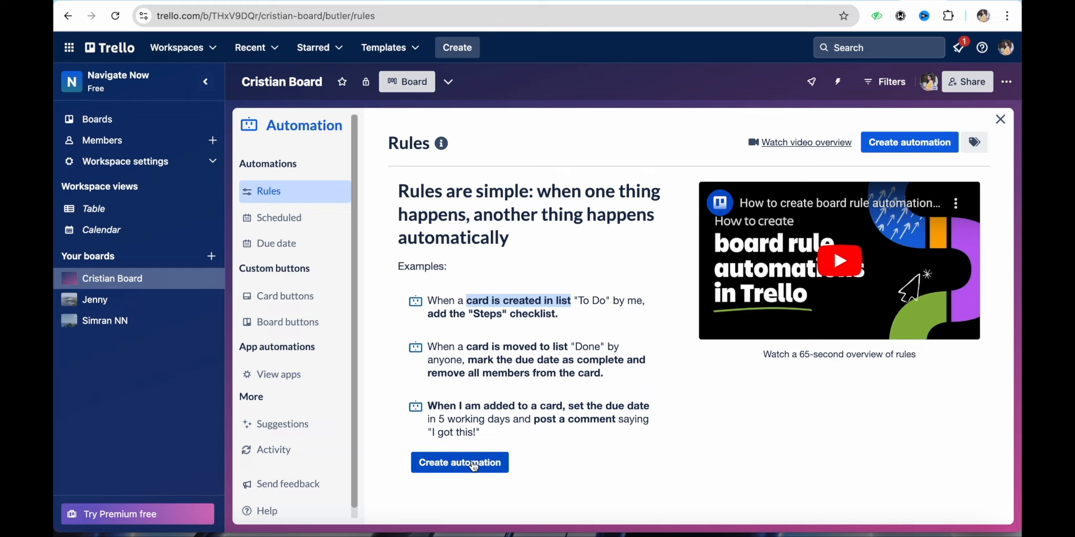
# Build a rule: green Working label added by me moves the card to the list top.
pyautogui.click(459, 463)
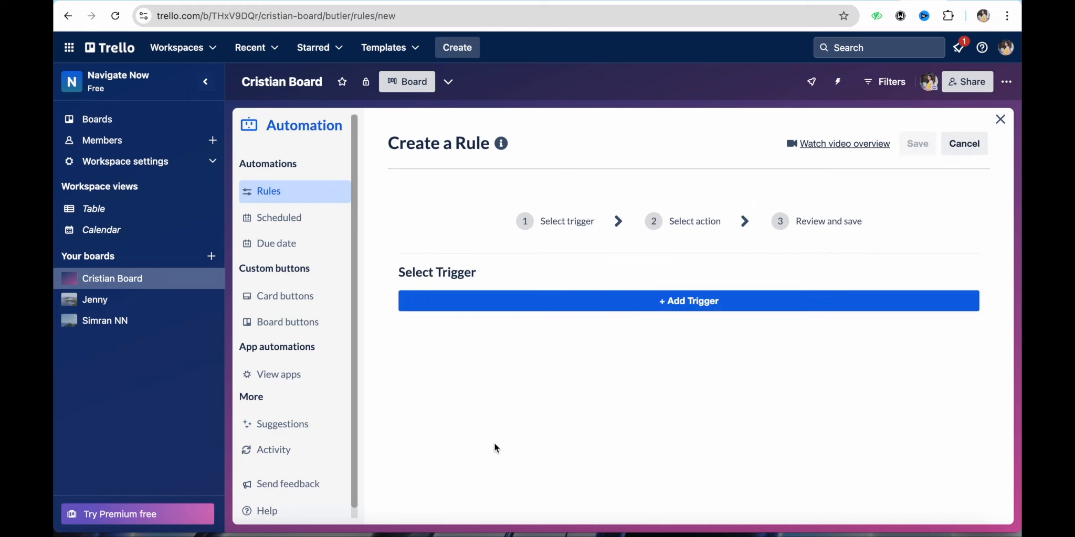
pyautogui.moveTo(688, 309)
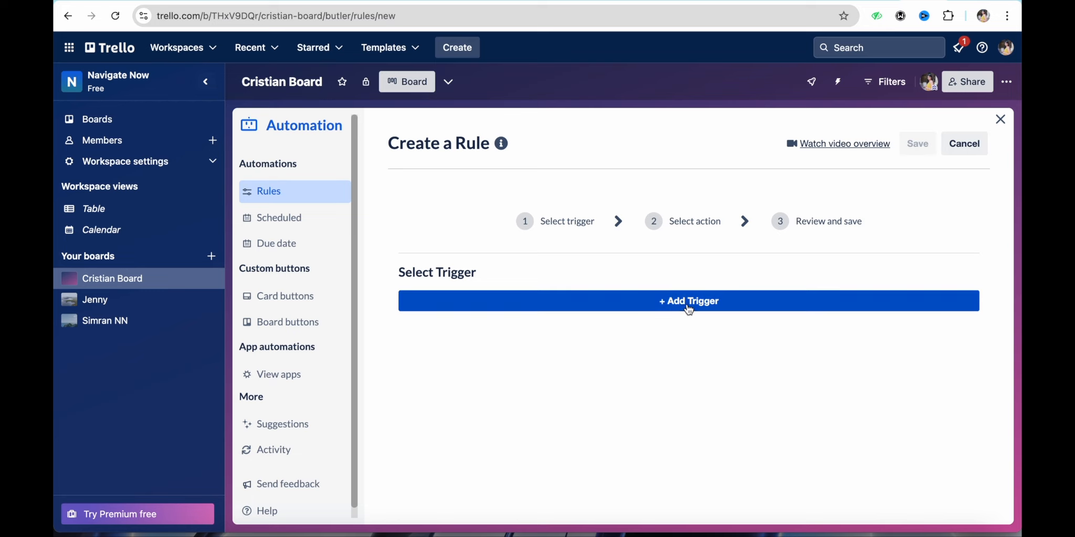
pyautogui.click(688, 301)
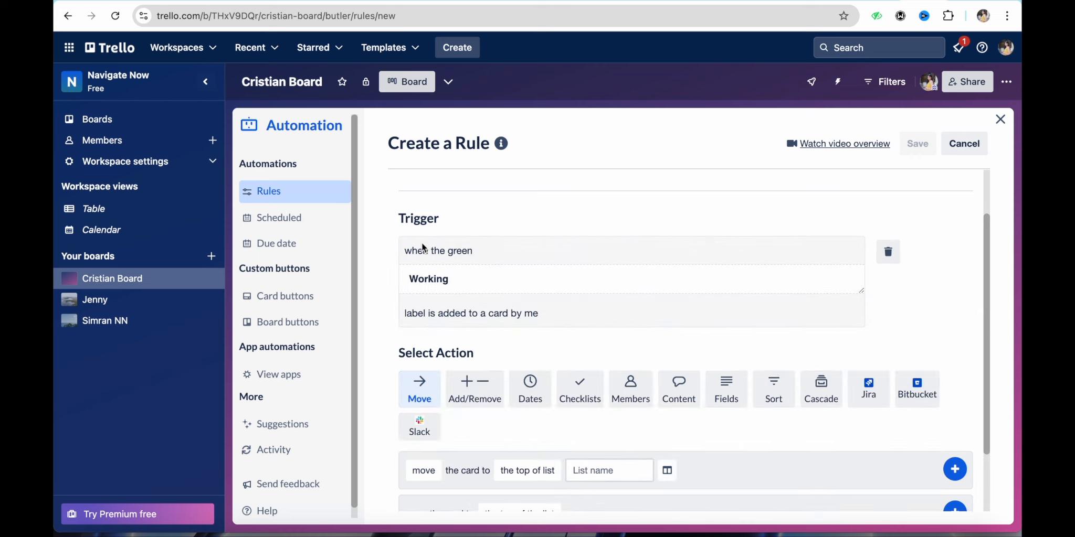
pyautogui.moveTo(406, 239)
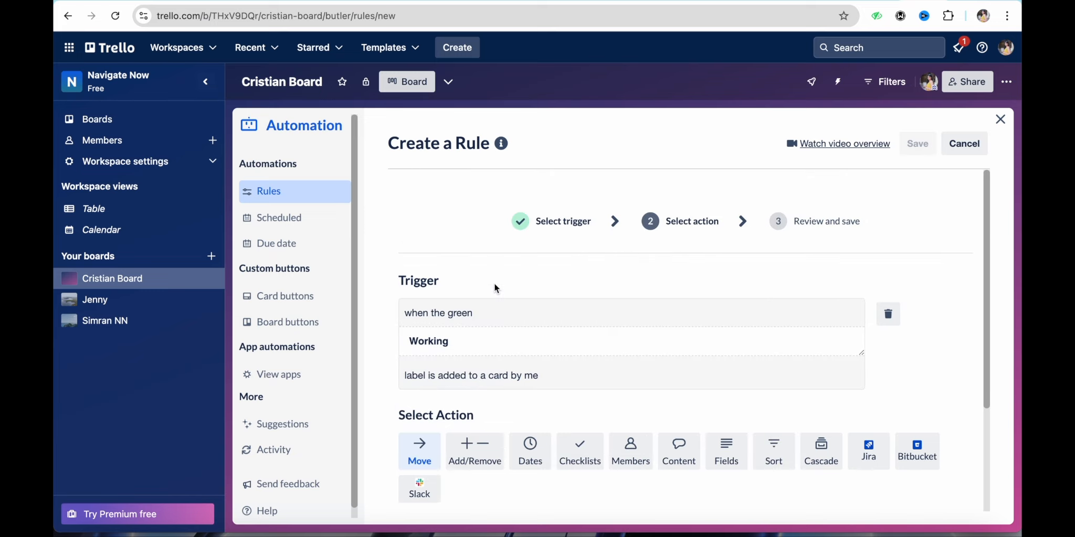
pyautogui.click(419, 315)
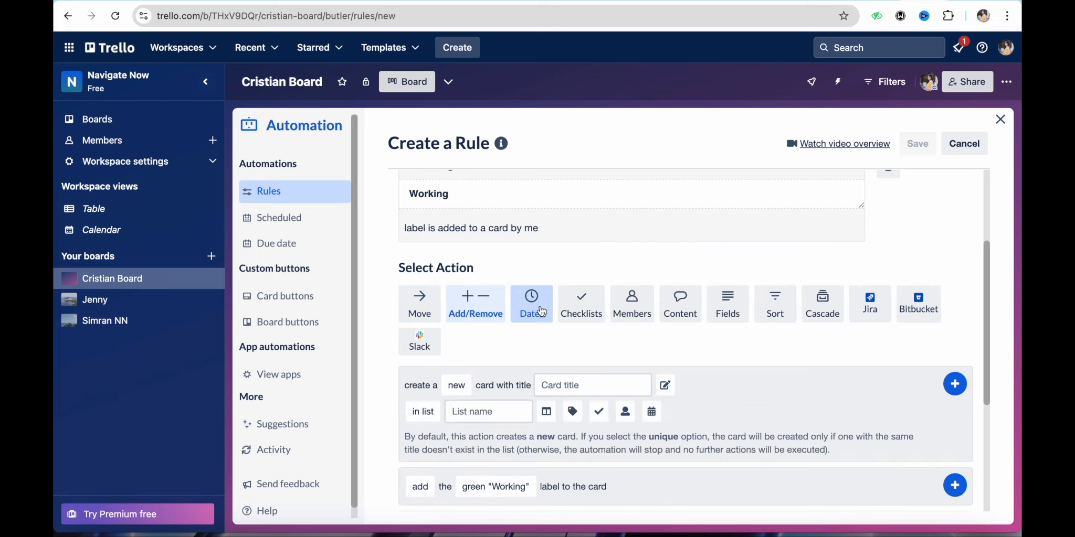
pyautogui.click(581, 304)
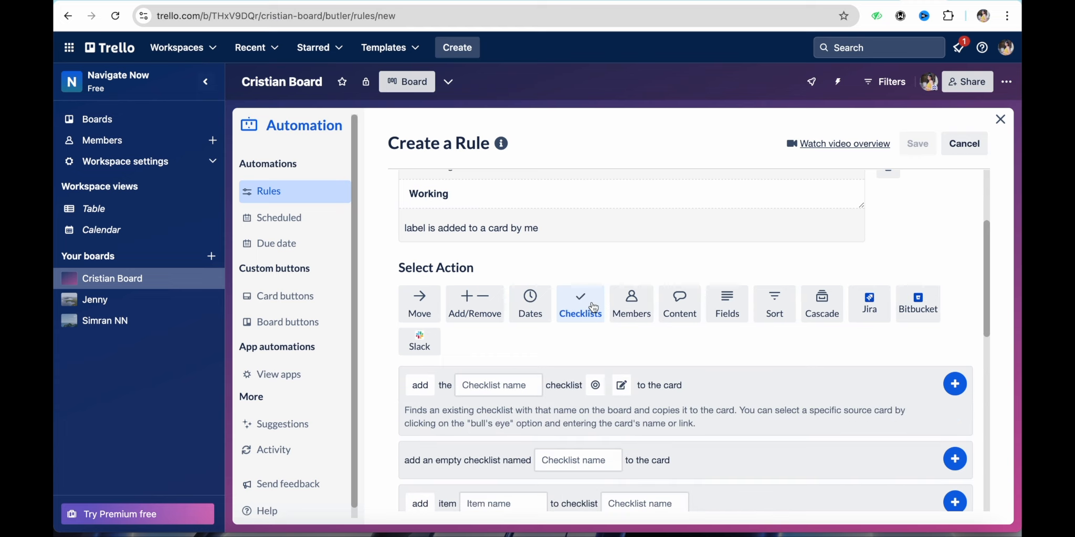
pyautogui.scroll(-3)
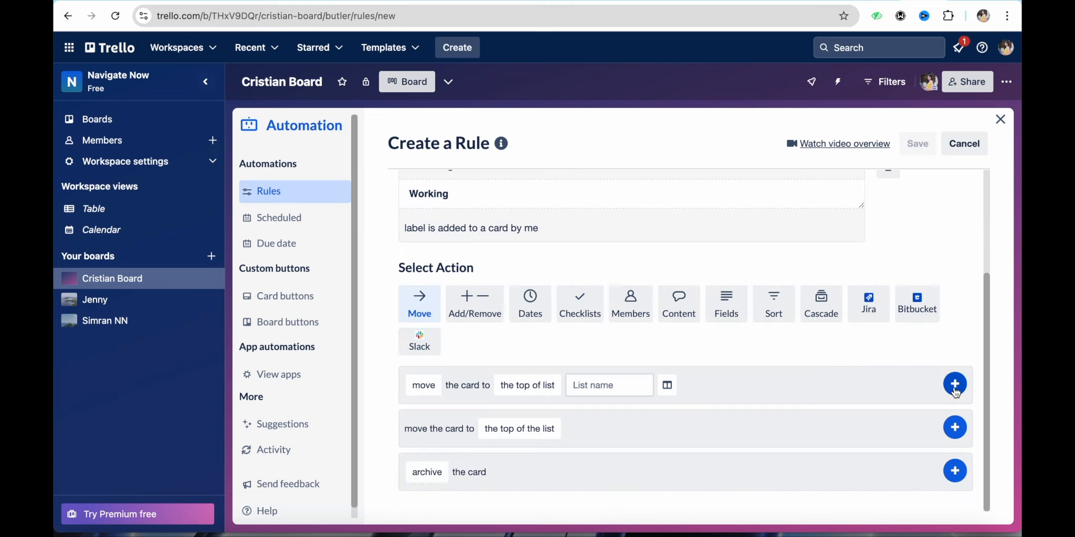
pyautogui.click(955, 384)
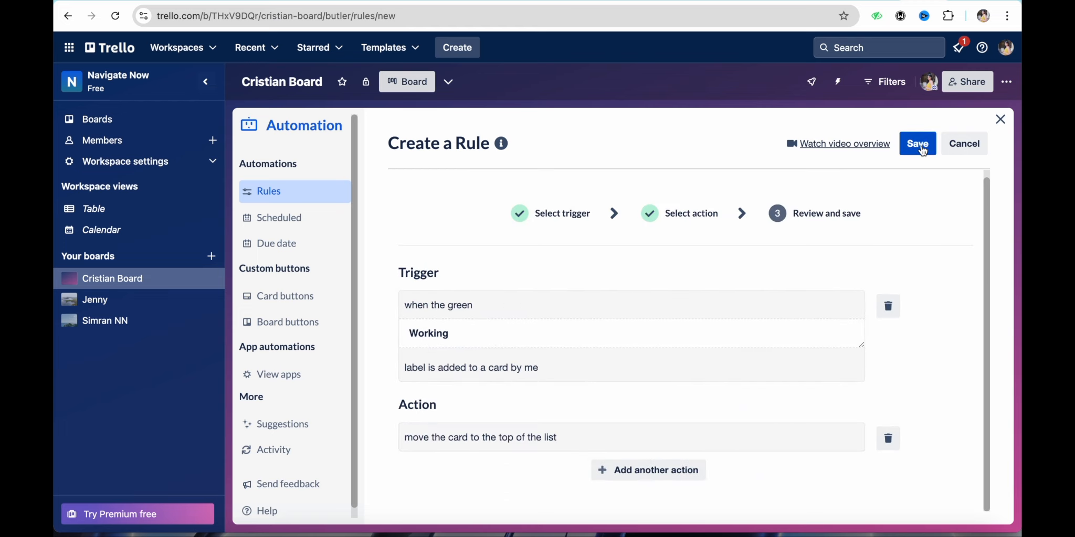
# Save the green Working label move-to-top rule so it is enabled.
pyautogui.click(917, 143)
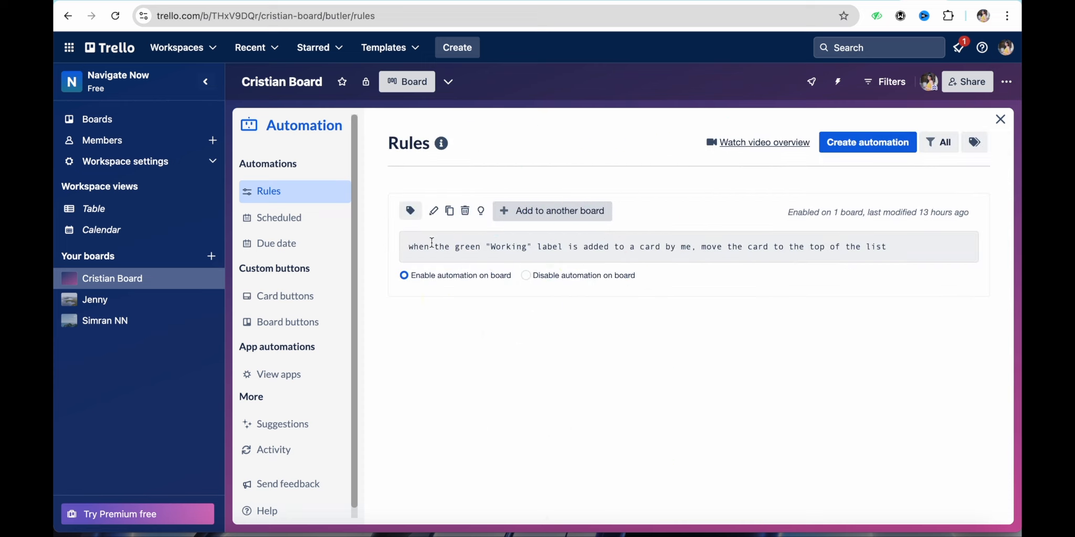
pyautogui.moveTo(663, 343)
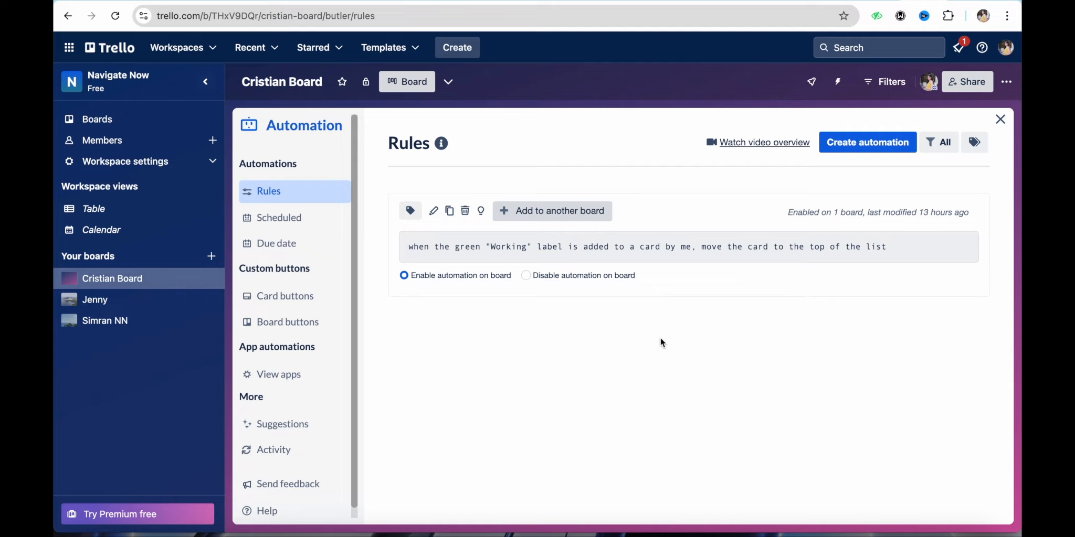
pyautogui.moveTo(634, 281)
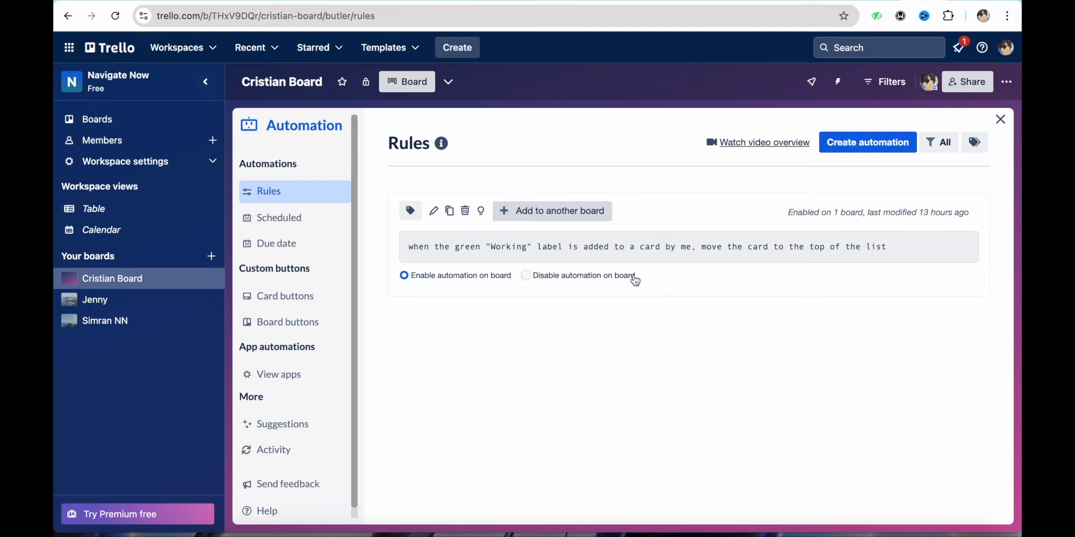